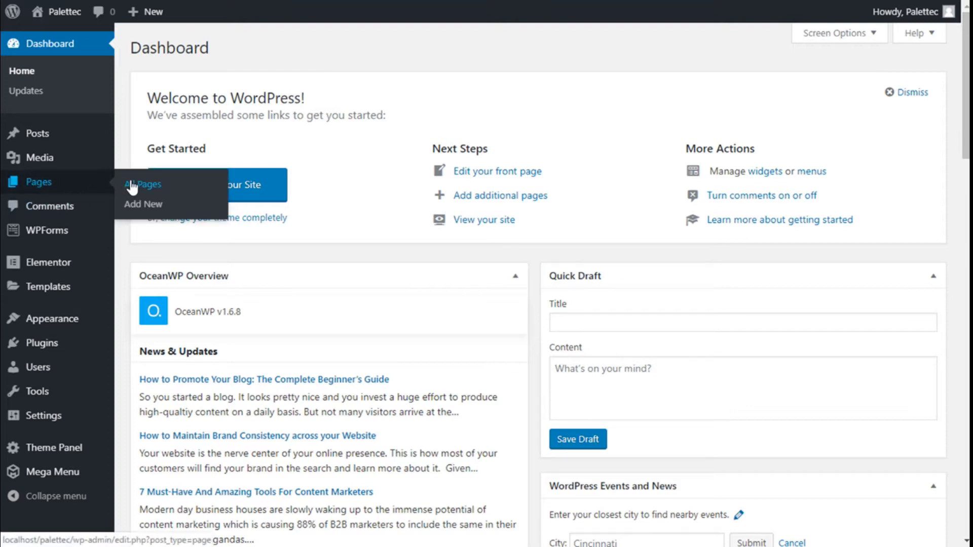
Open the WordPress admin list of all pages
{"action": "left_click", "coordinate": [143, 183]}
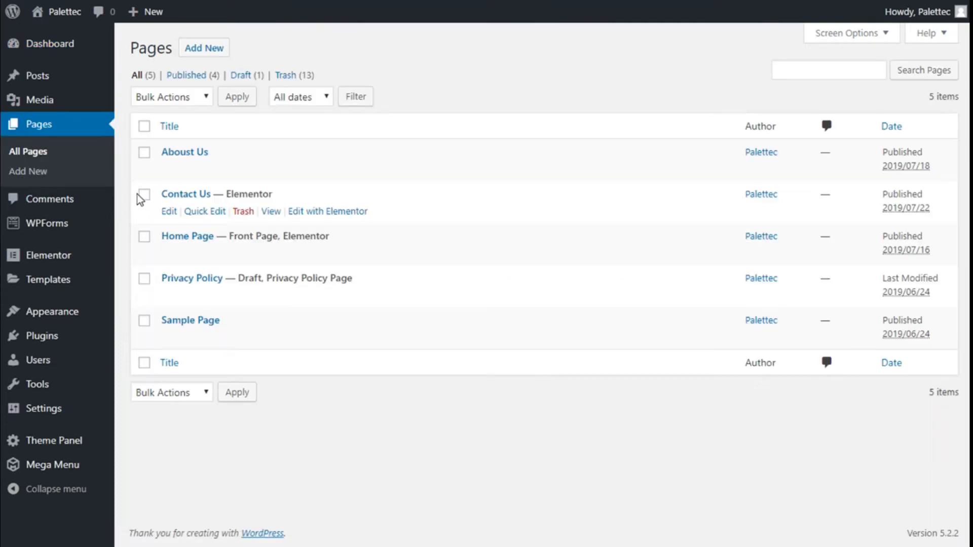
{"action": "mouse_move", "coordinate": [187, 235]}
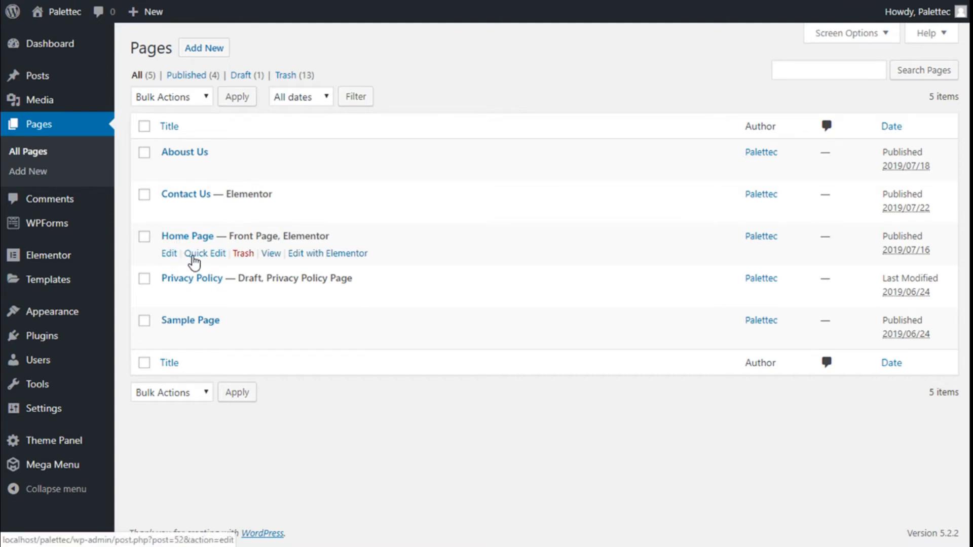
{"action": "mouse_move", "coordinate": [327, 254]}
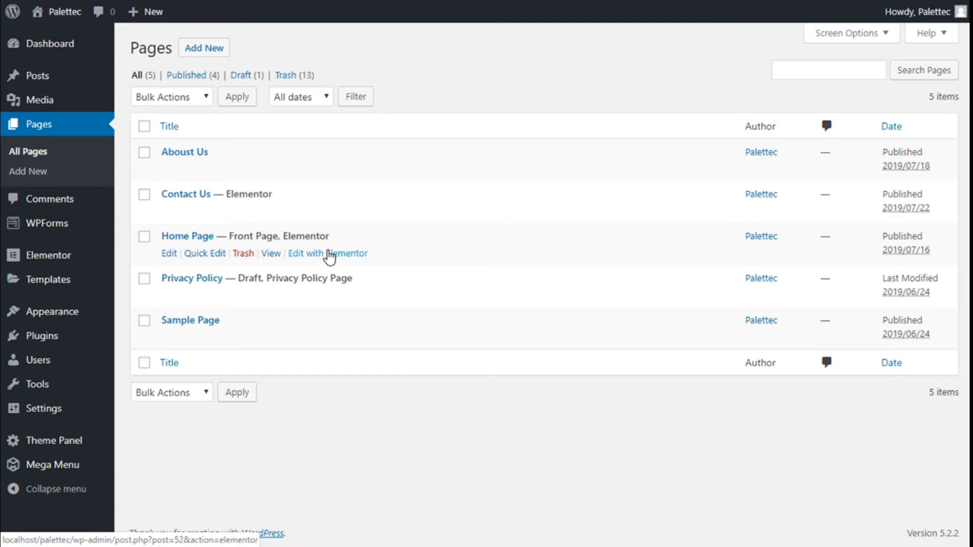
Open the Home Page in Elementor and select its subtitle heading
{"action": "left_click", "coordinate": [327, 253]}
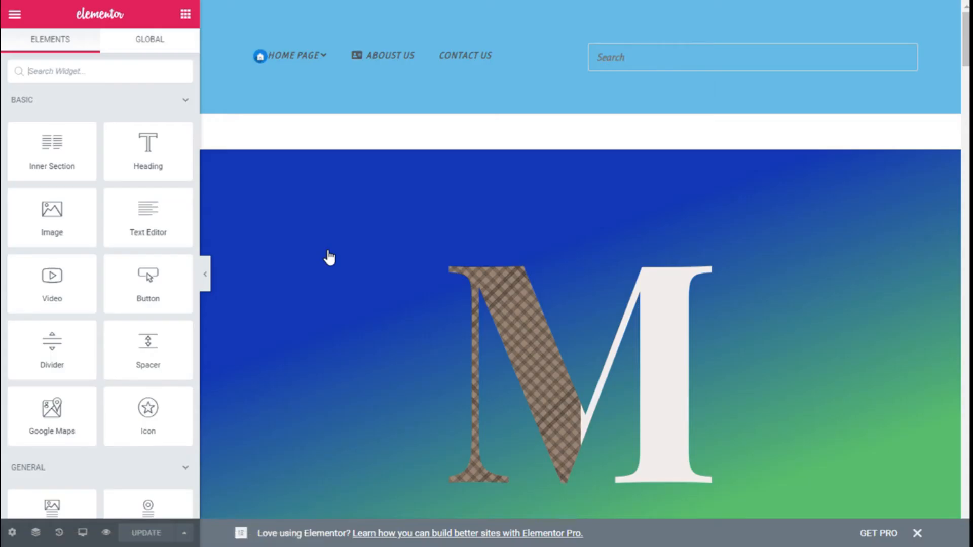
{"action": "scroll", "scroll_direction": "down", "scroll_amount": 3}
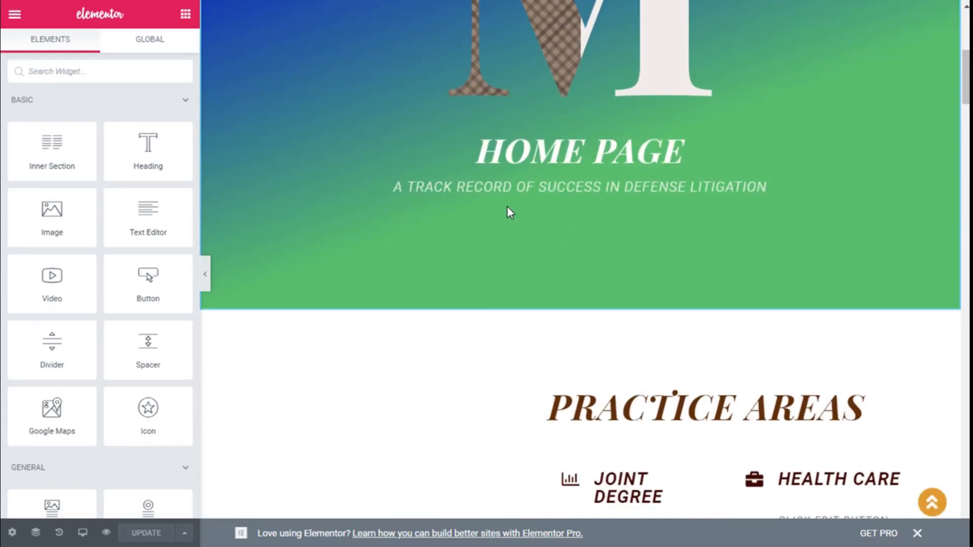
{"action": "left_click", "coordinate": [578, 185]}
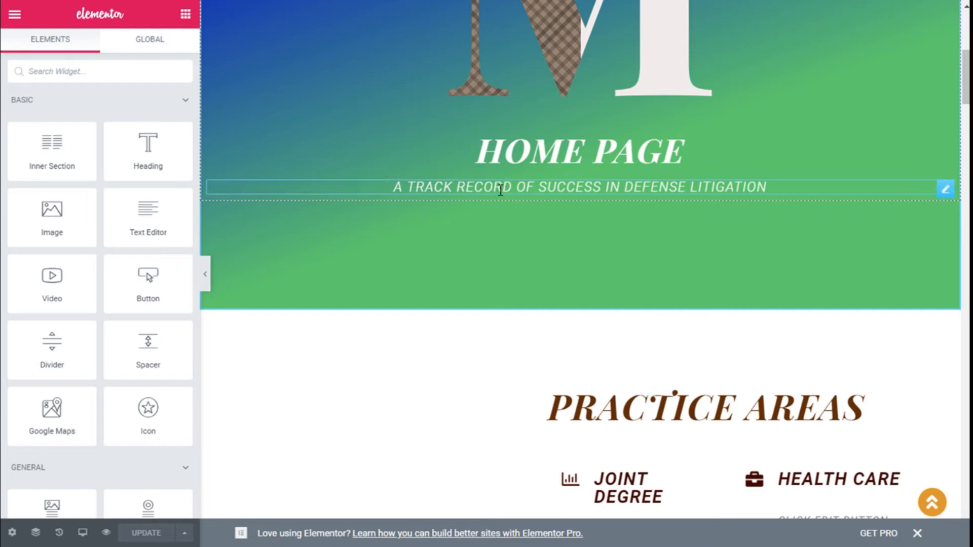
Show the subtitle heading's Advanced border settings with the Border Type list expanded
{"action": "left_click", "coordinate": [577, 187]}
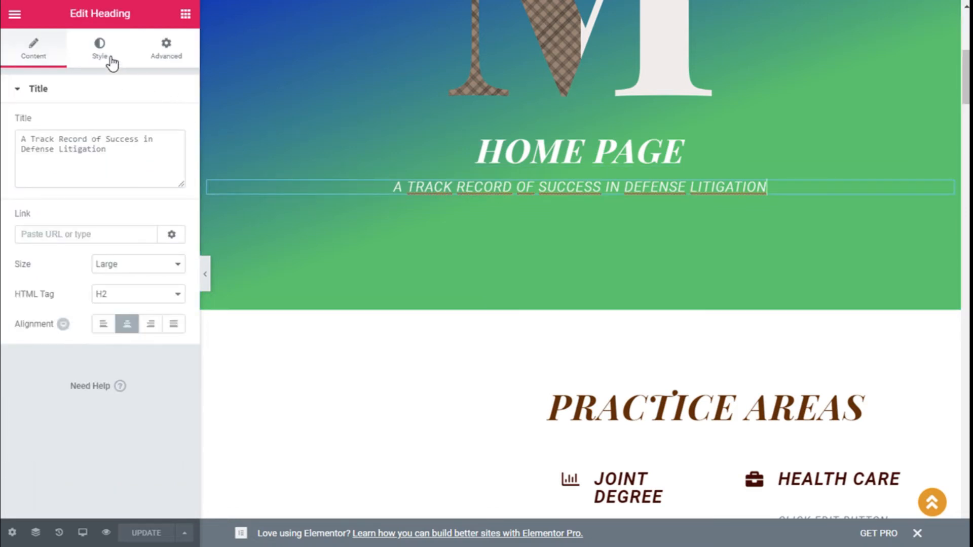
{"action": "left_click", "coordinate": [166, 49]}
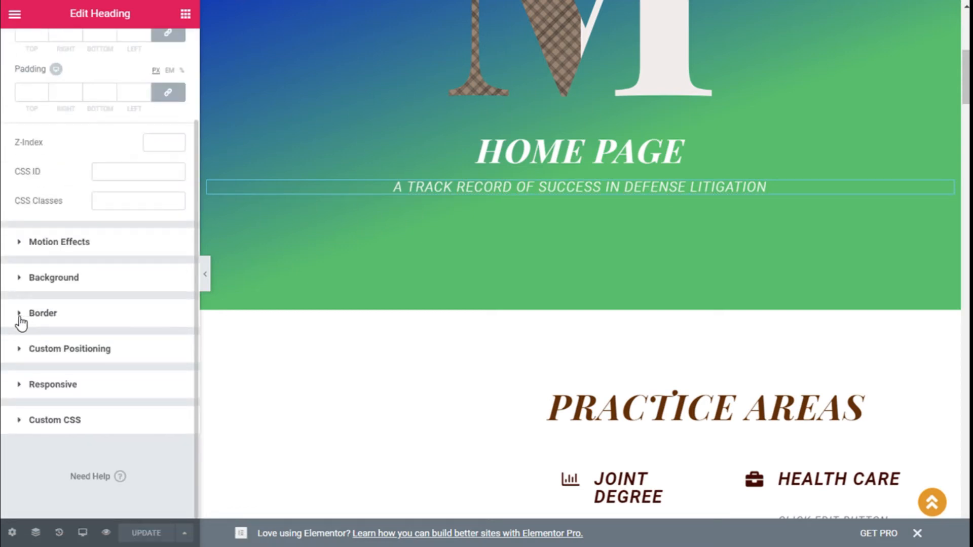
{"action": "left_click", "coordinate": [43, 312]}
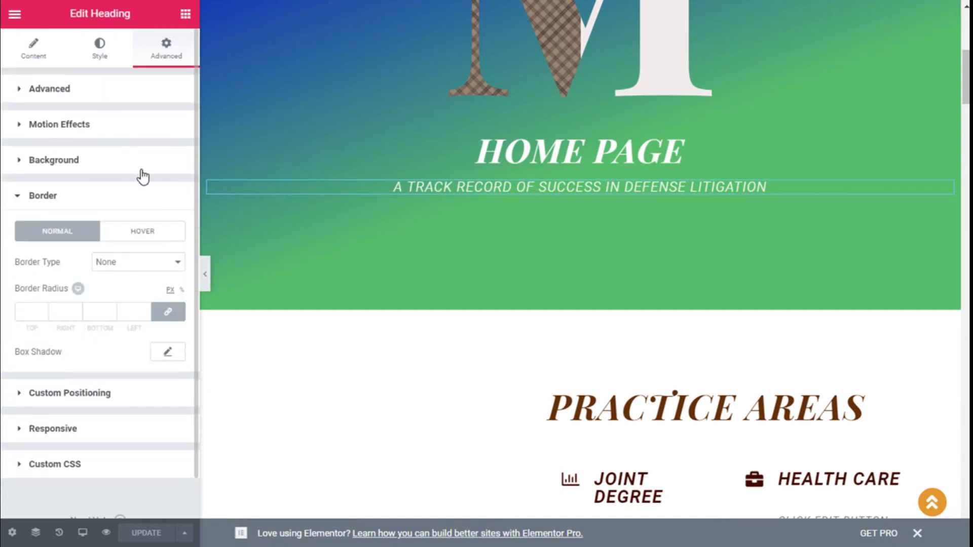
{"action": "left_click", "coordinate": [136, 261]}
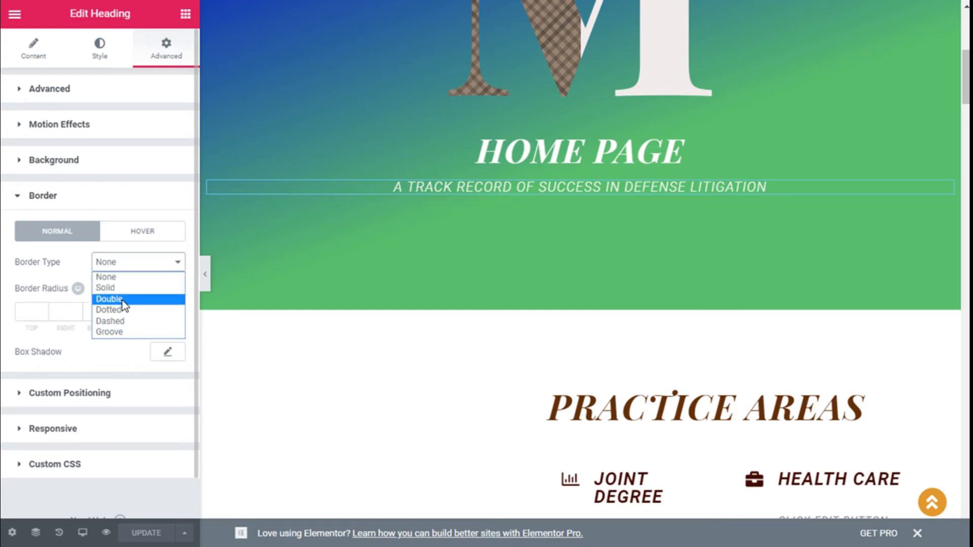
{"action": "mouse_move", "coordinate": [110, 332]}
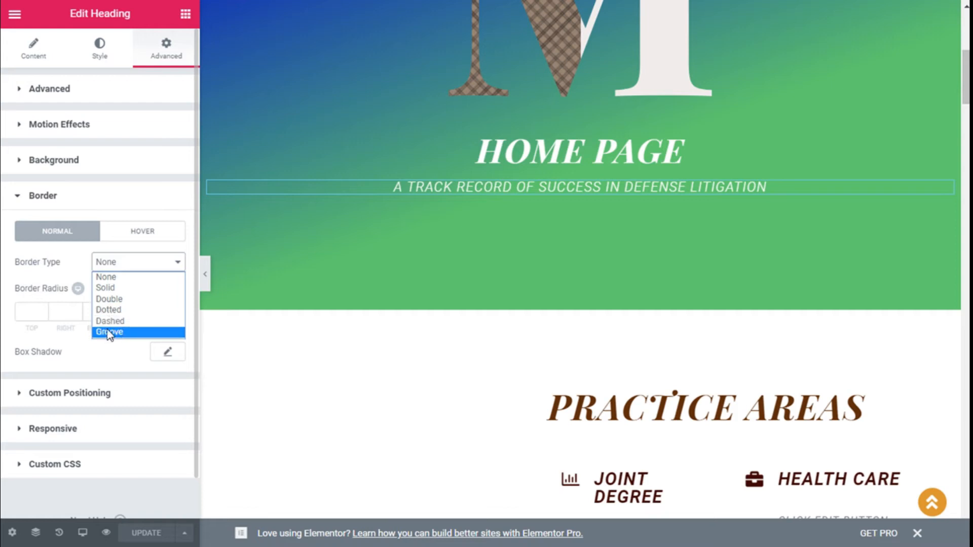
Set the subtitle border to Solid with width 1 on top, right, bottom and left
{"action": "left_click", "coordinate": [105, 287]}
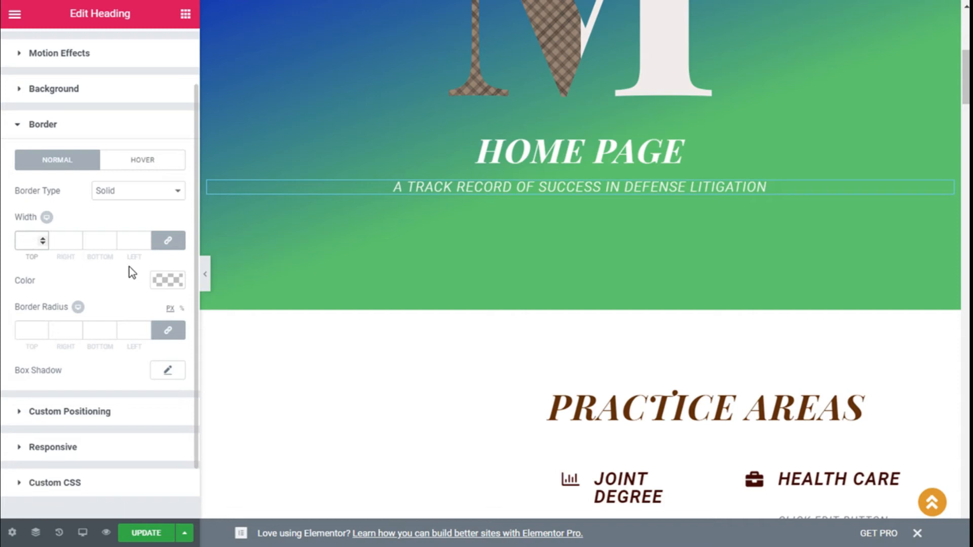
{"action": "type", "text": "1"}
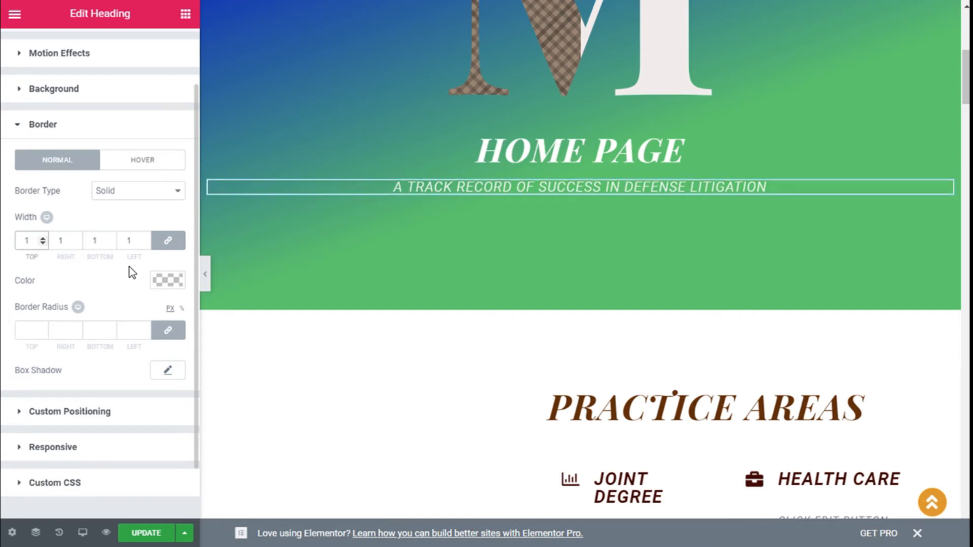
{"action": "mouse_move", "coordinate": [168, 241]}
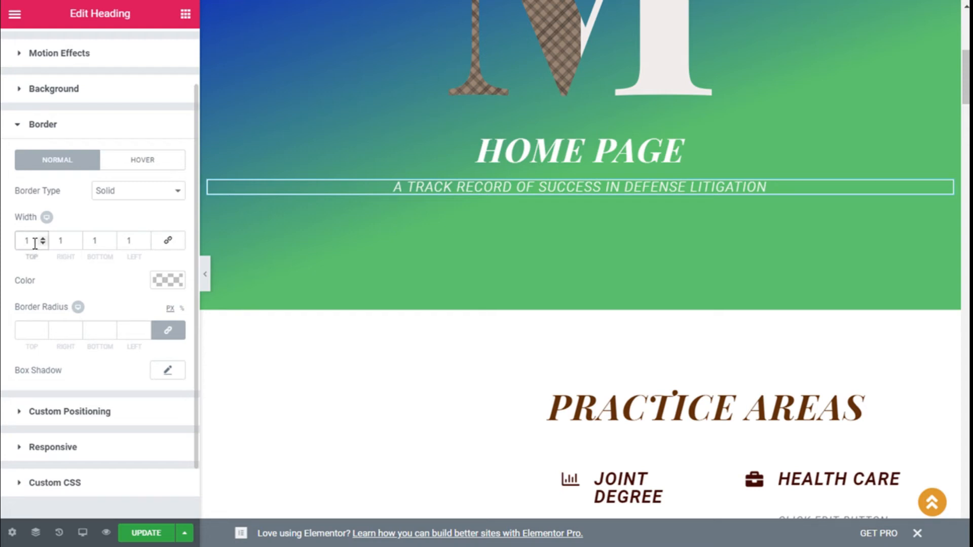
{"action": "left_click", "coordinate": [41, 244]}
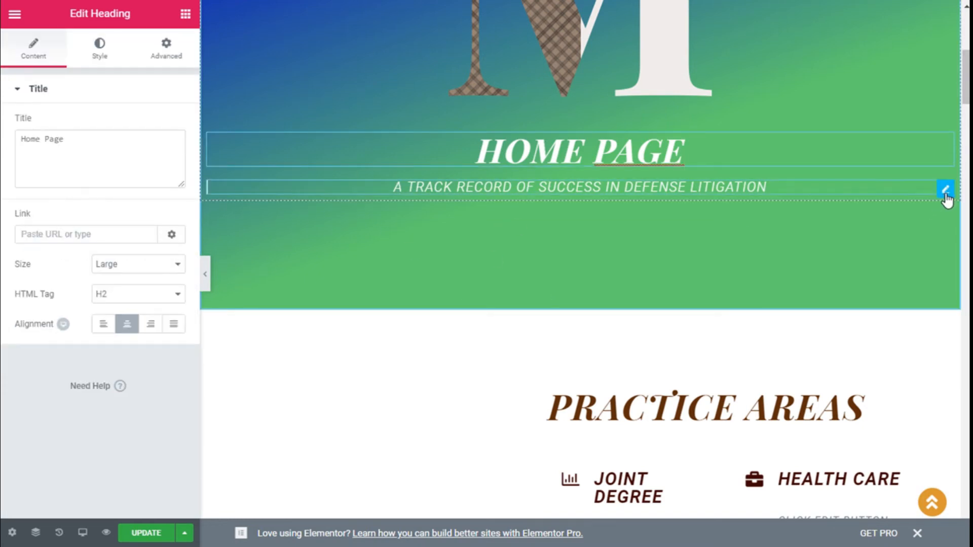
{"action": "left_click", "coordinate": [165, 47]}
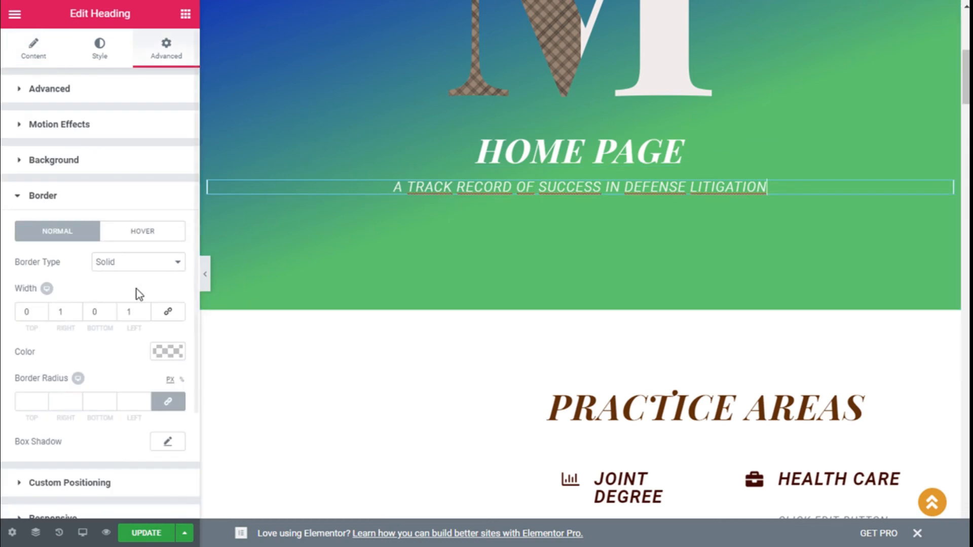
{"action": "left_click", "coordinate": [26, 311]}
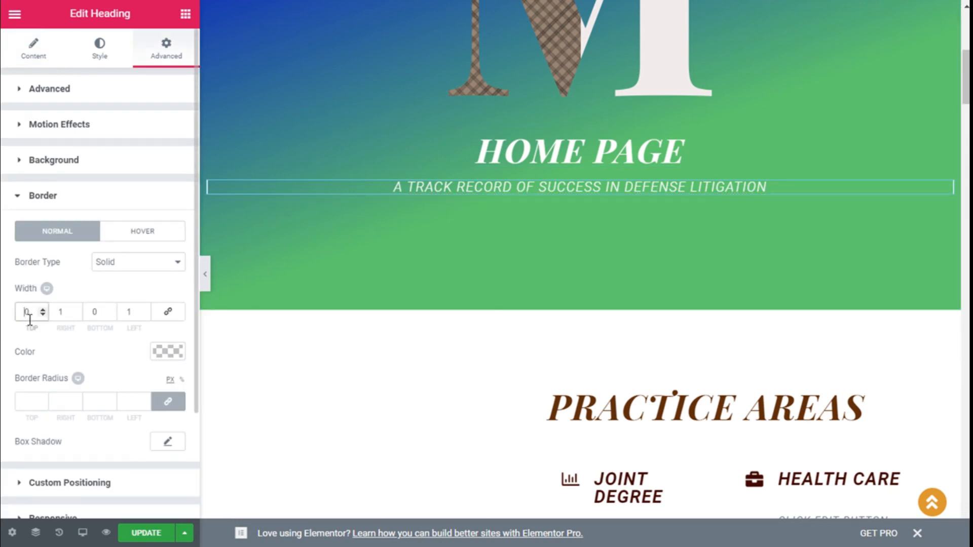
{"action": "type", "text": "01"}
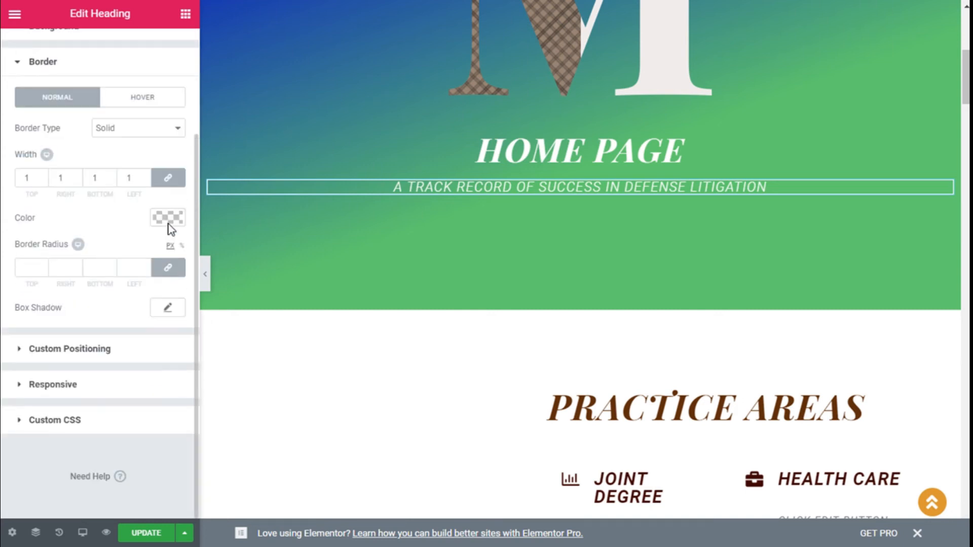
Give the subtitle's border the blue preset colour
{"action": "left_click", "coordinate": [168, 218]}
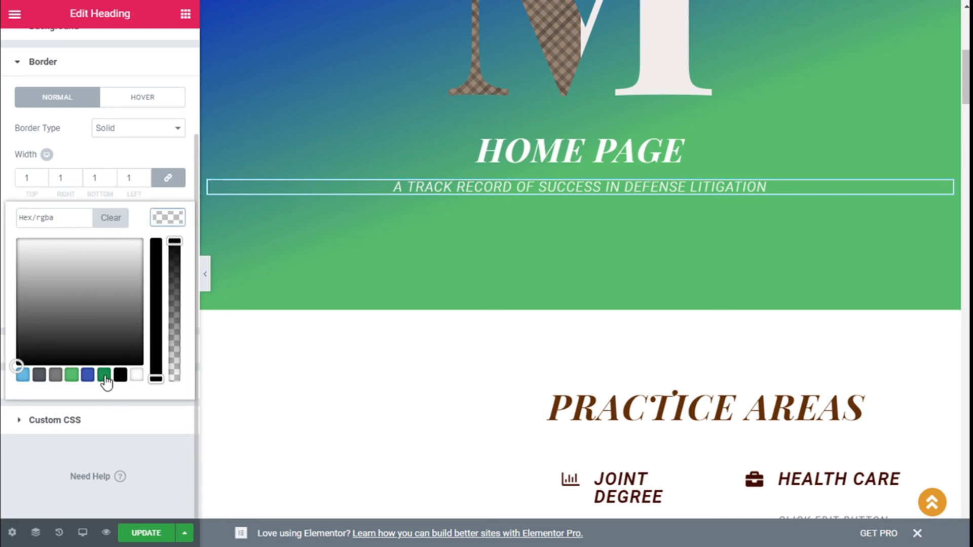
{"action": "left_click", "coordinate": [88, 375]}
{"action": "type", "text": "8"}
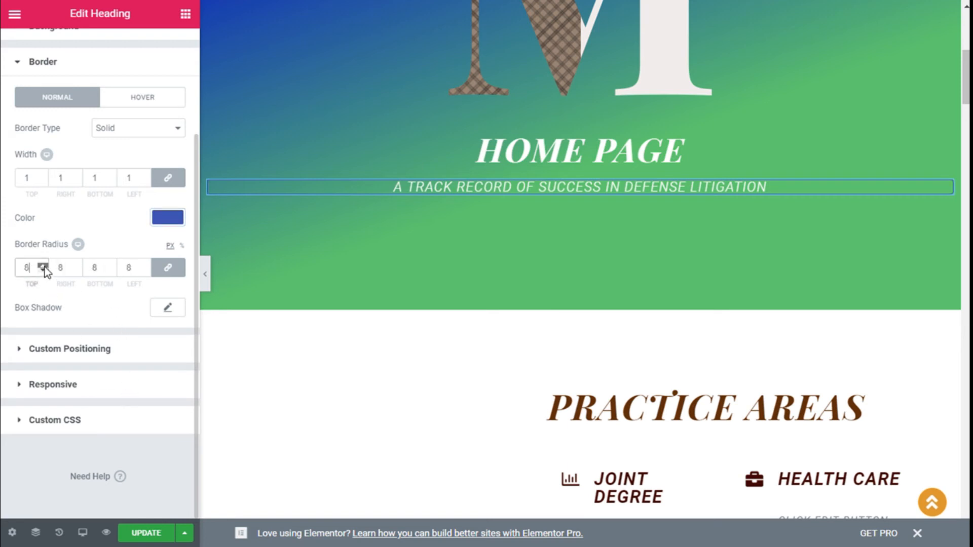
Raise the border radius to 17 px, then recheck the subtitle's Advanced border settings
{"action": "left_click", "coordinate": [42, 264]}
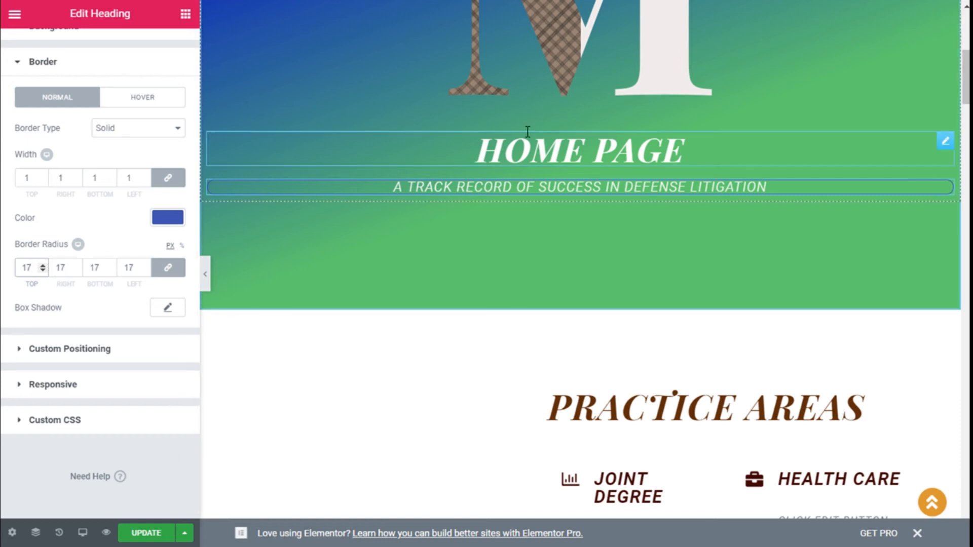
{"action": "left_click", "coordinate": [33, 48]}
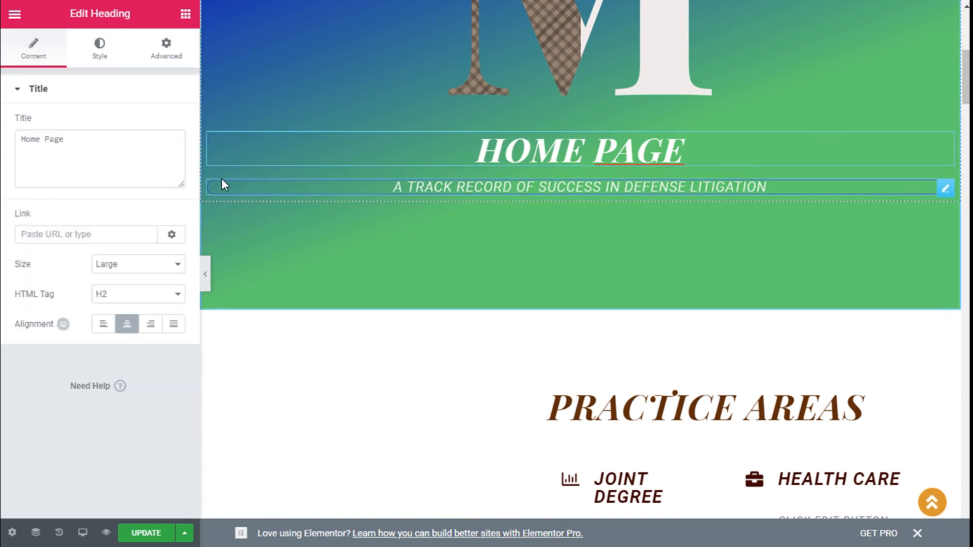
{"action": "left_click", "coordinate": [166, 49]}
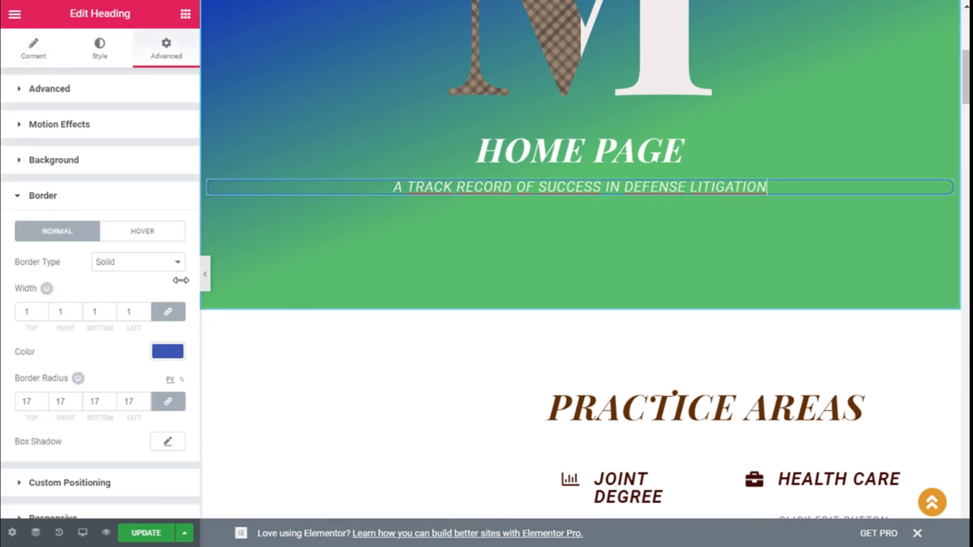
{"action": "scroll", "scroll_direction": "down", "scroll_amount": 3}
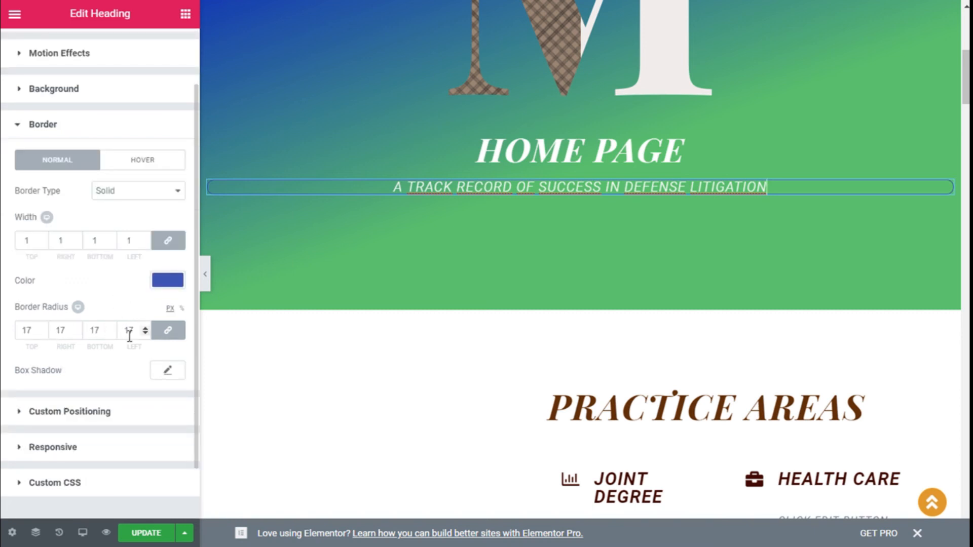
{"action": "left_click", "coordinate": [146, 327]}
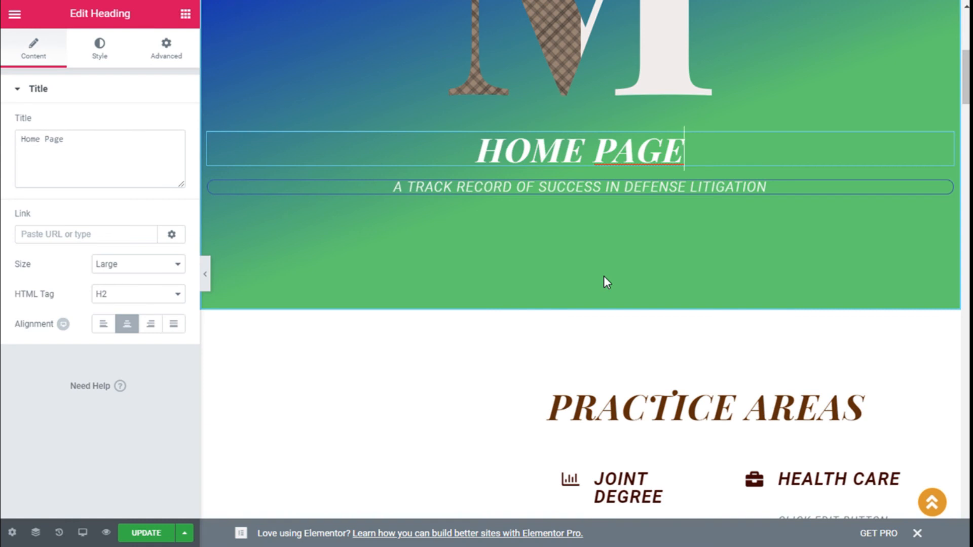
{"action": "mouse_move", "coordinate": [508, 292]}
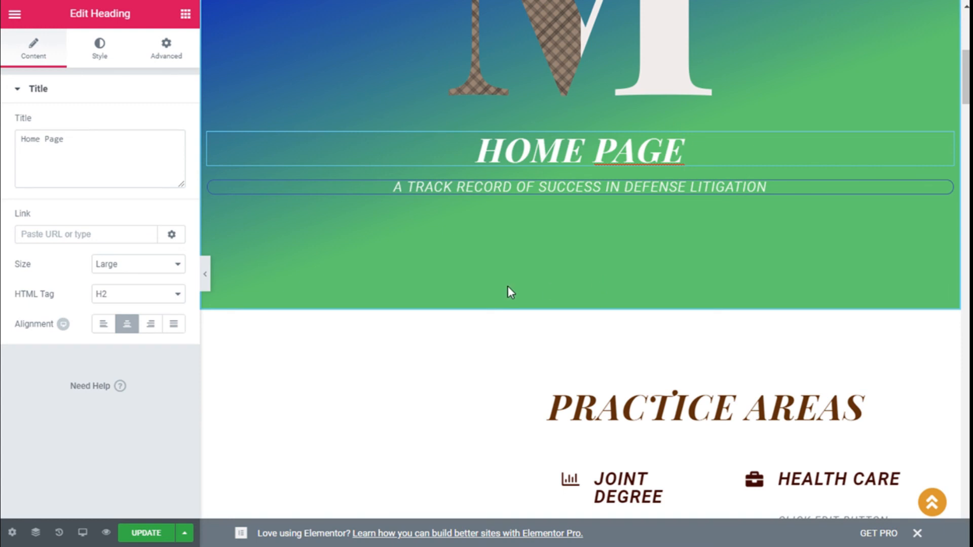